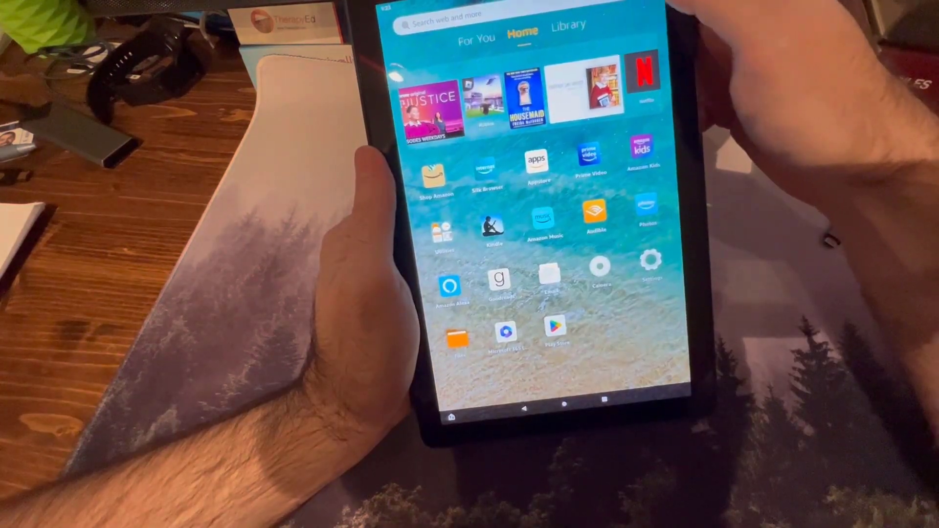
Go to Amazon Application Settings > Home Screens and switch off the Continue and Discover Row.
left_click(650, 267)
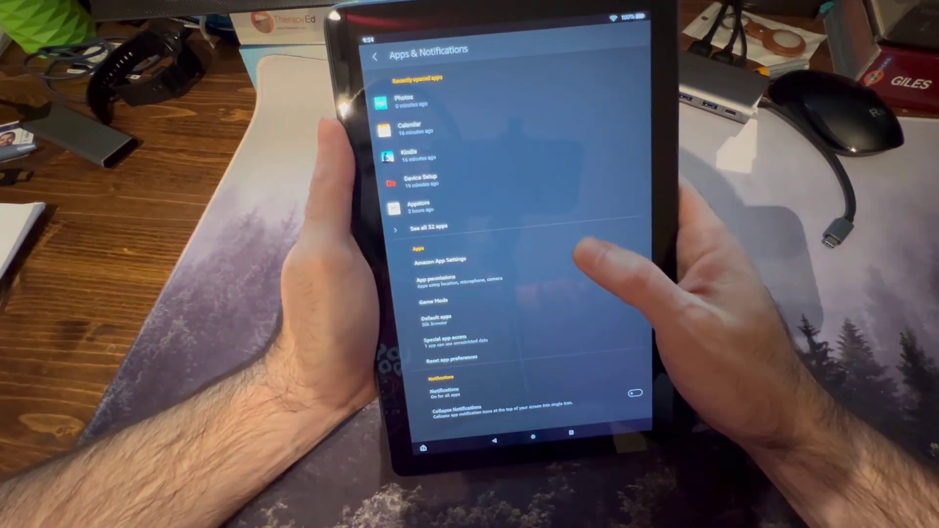
left_click(439, 259)
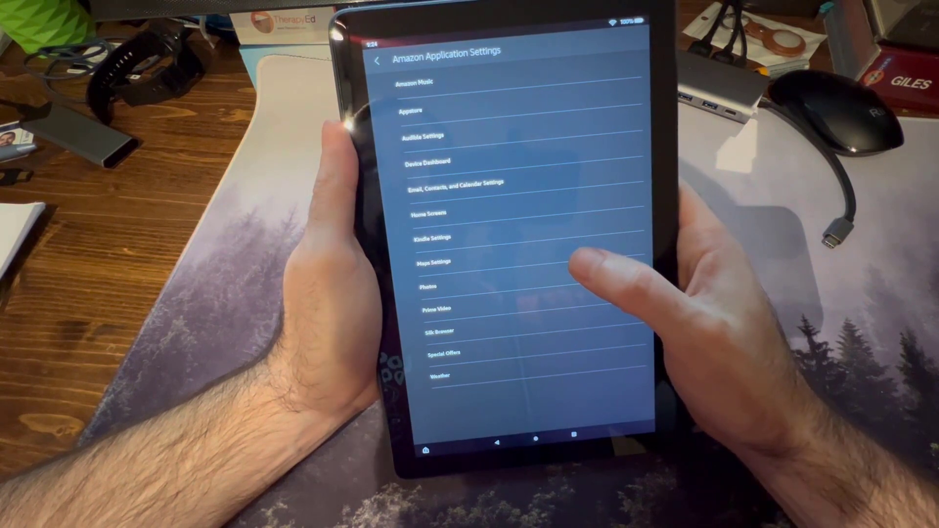
left_click(427, 214)
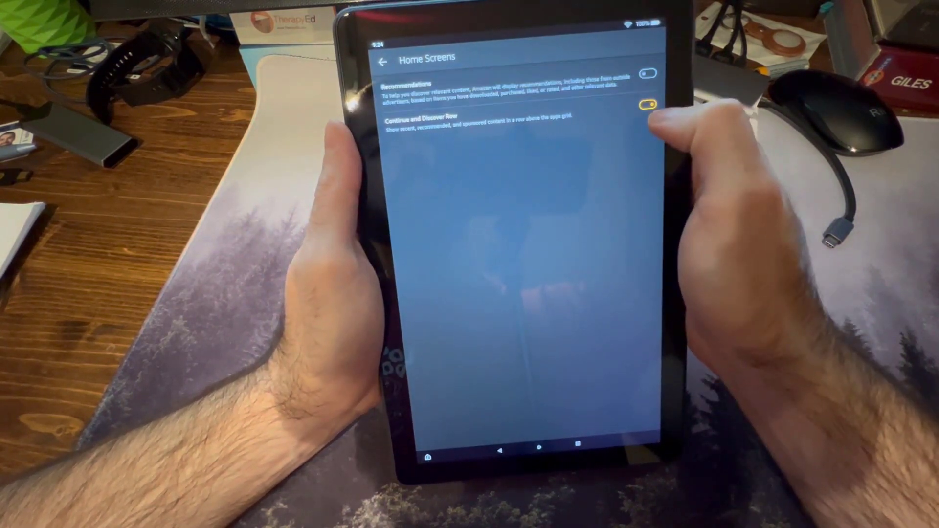
left_click(647, 104)
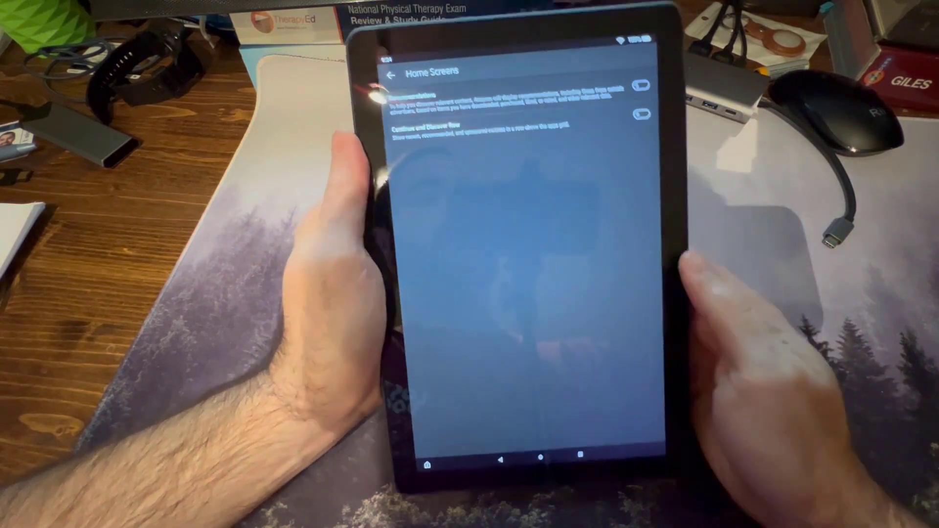